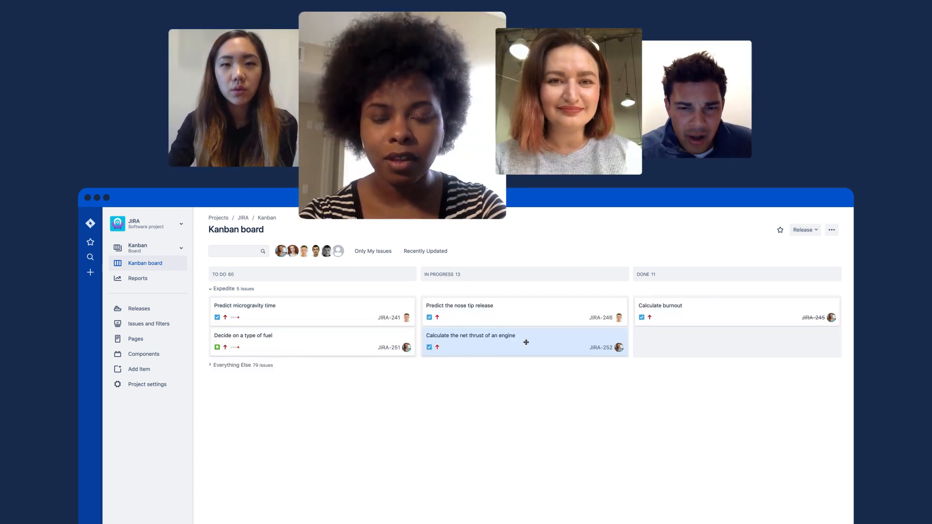
# Step: Give the issue 'Calculate the net thrust of an engine' a description starting 'Vehicles typically require the o...'
pyautogui.click(469, 335)
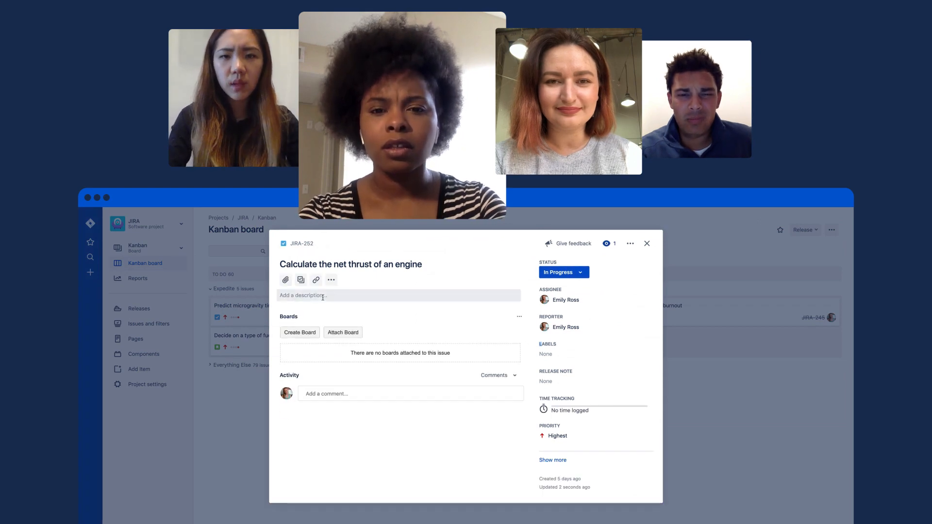
pyautogui.write('Vehicles')
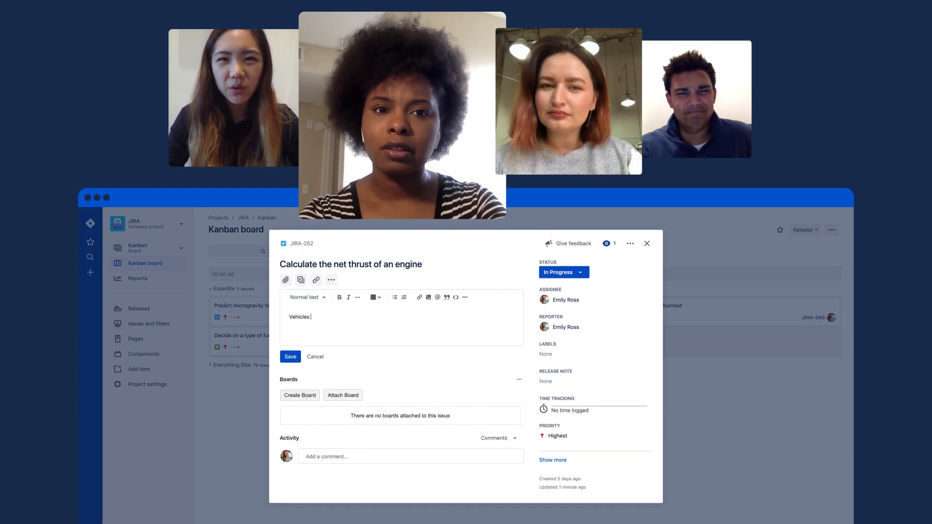
pyautogui.write('typically require the o')
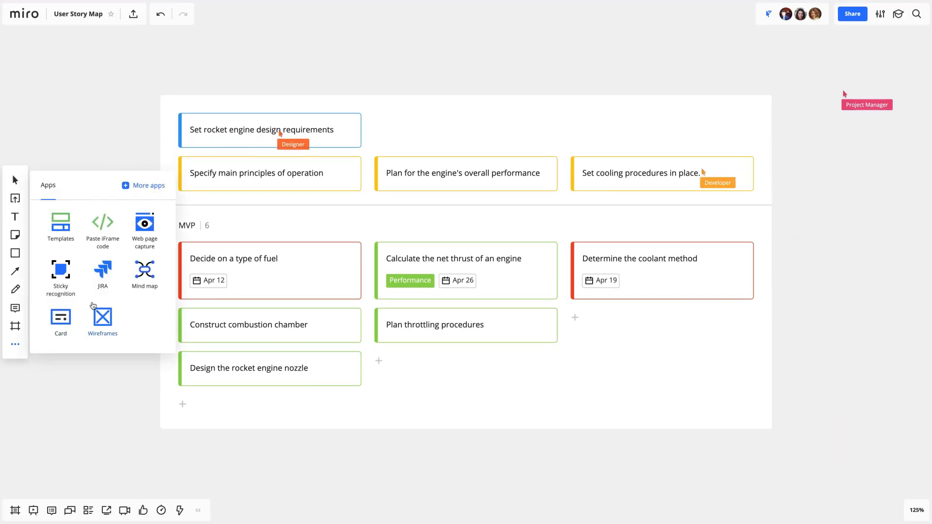
# Step: Import Jira issue JIRA-253 'Calculate specific impulse performance' as a card on the story map
pyautogui.click(102, 269)
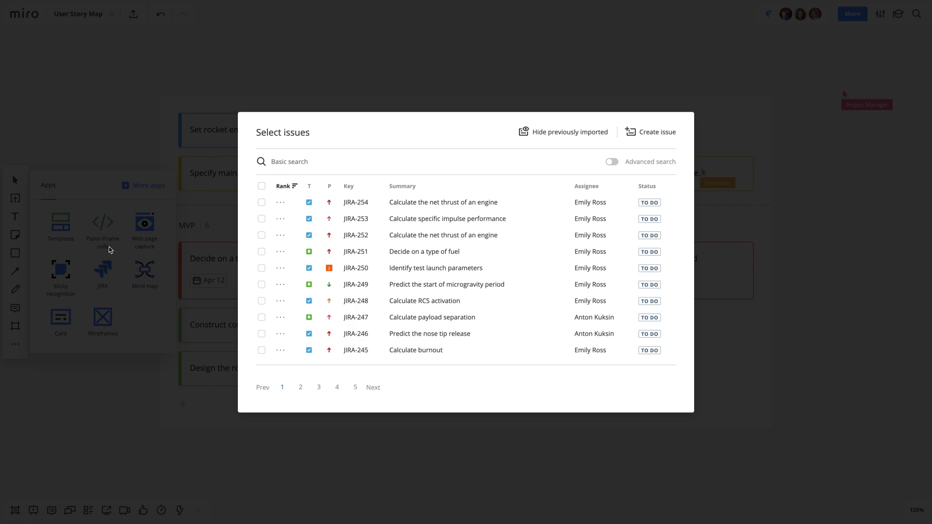
pyautogui.click(261, 219)
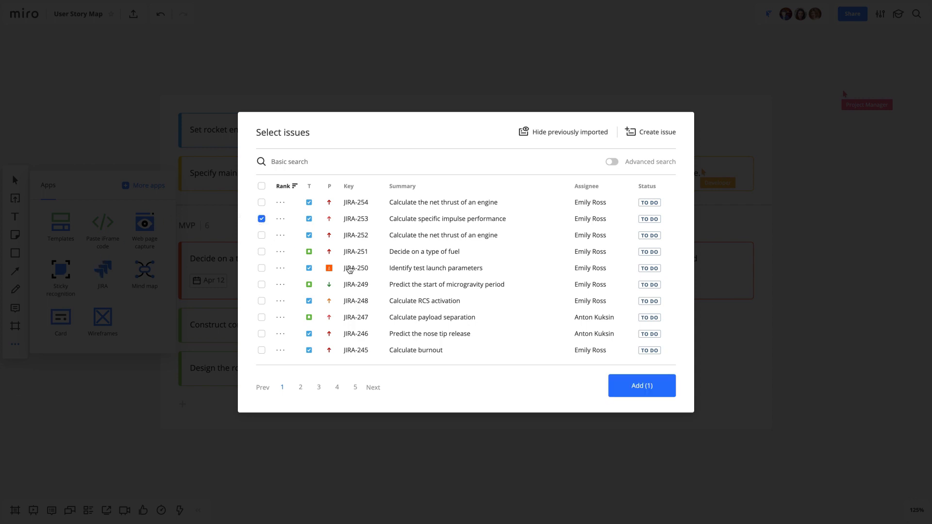
pyautogui.click(641, 385)
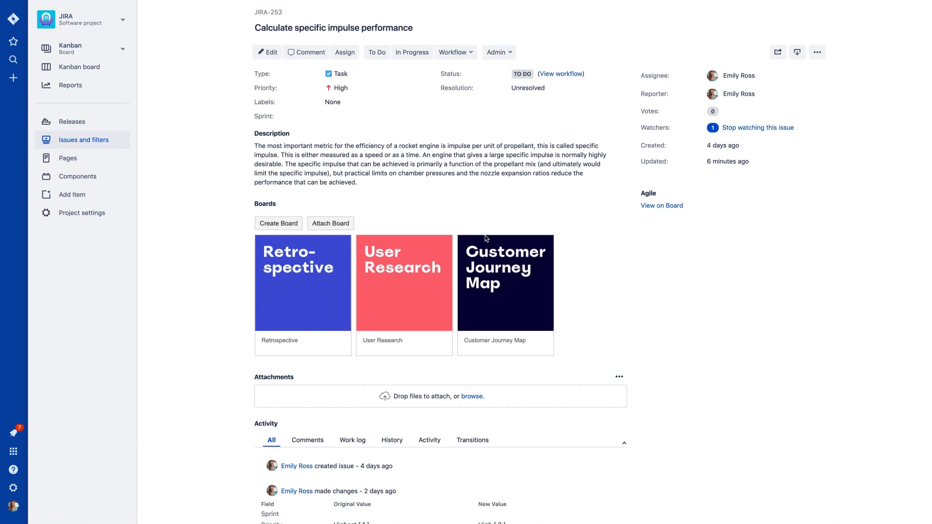
# Step: Preview the attached Customer Journey Map board, then view it embedded in Confluence
pyautogui.click(505, 282)
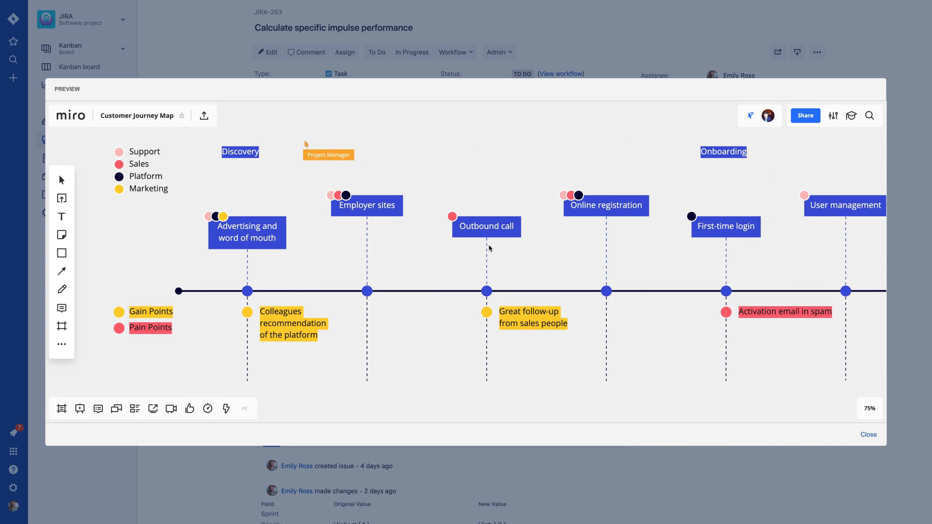
pyautogui.click(868, 434)
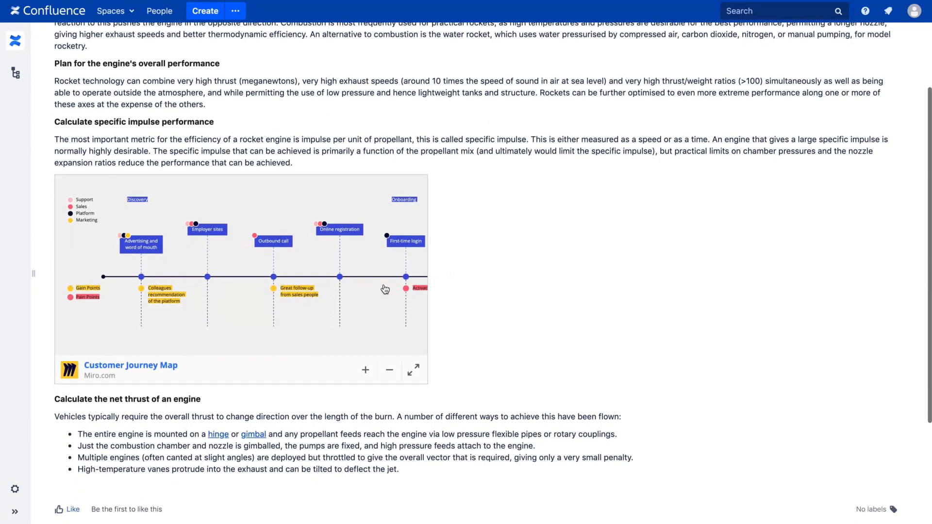